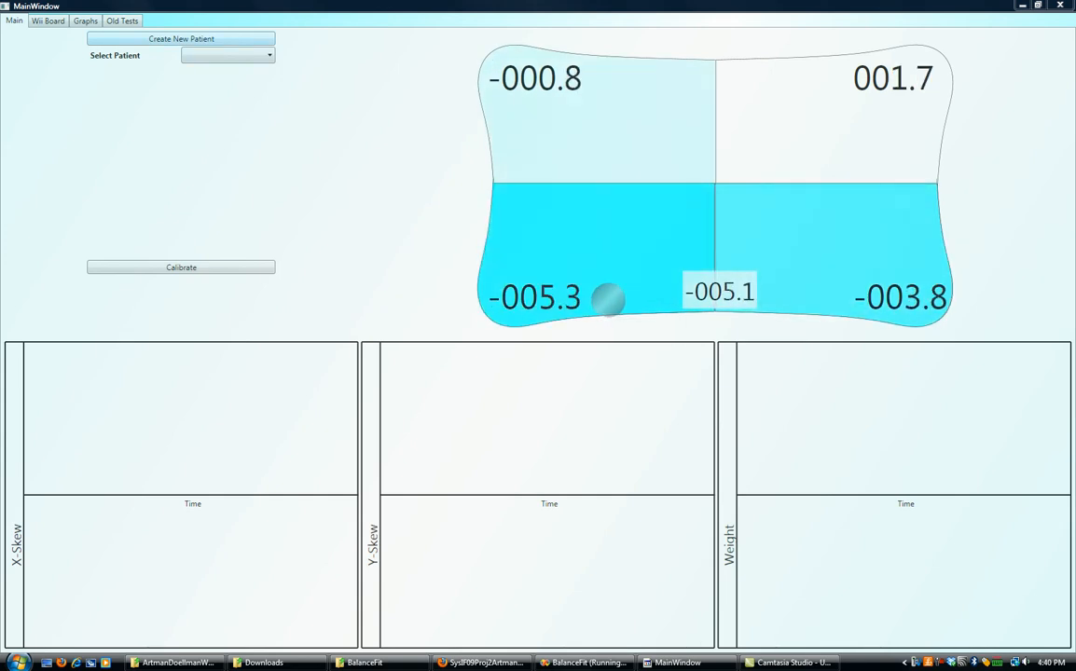
Calibrate the Balance Board, acknowledging the warning, until corner readings sit near zero.
{"action": "left_click", "coordinate": [181, 268]}
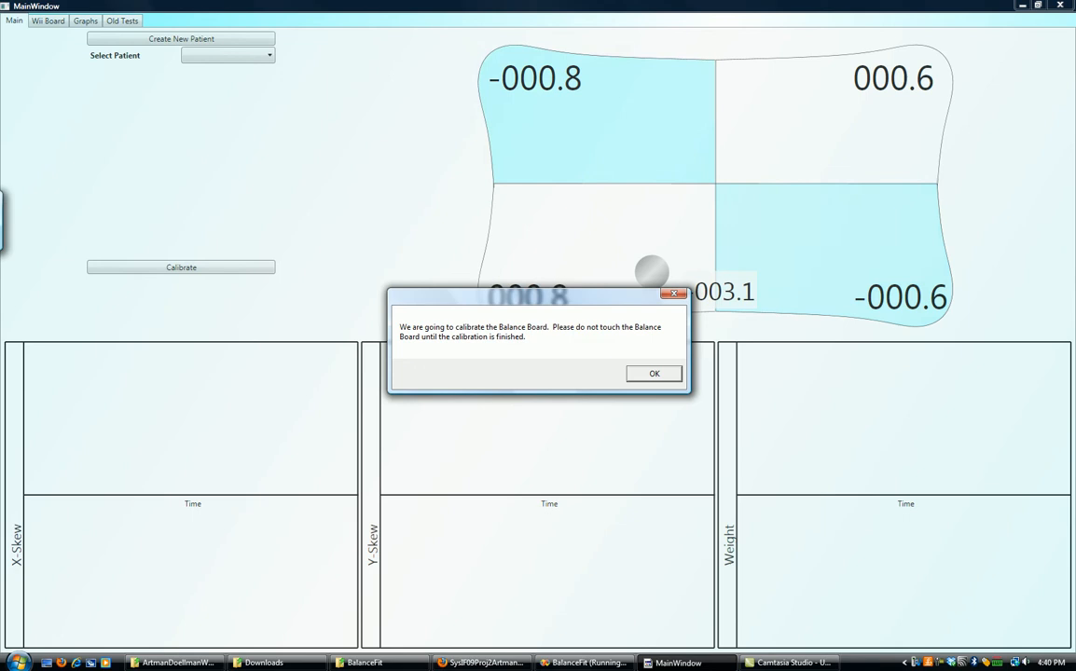
{"action": "left_click", "coordinate": [653, 373]}
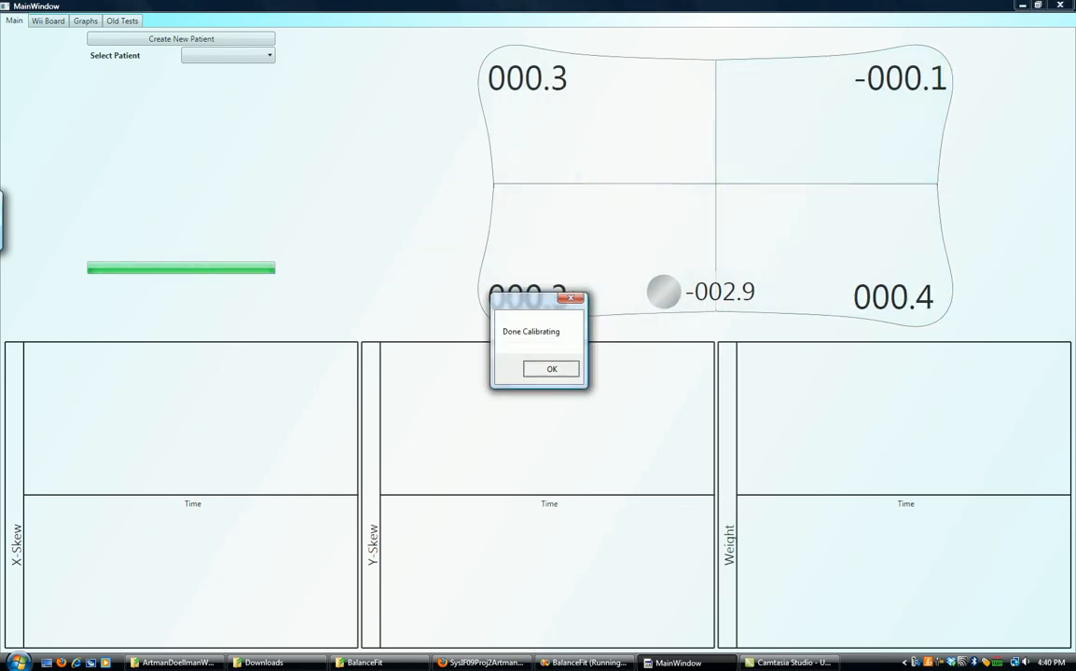
Create a new test for the selected patient, ready to record board data.
{"action": "left_click", "coordinate": [551, 369]}
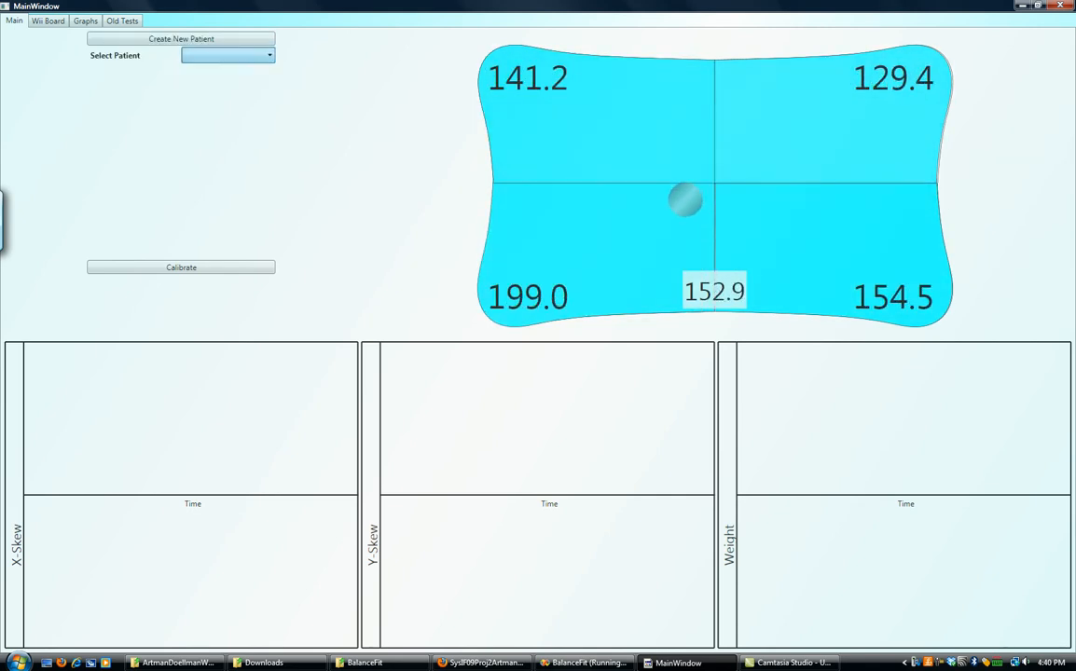
{"action": "left_click", "coordinate": [228, 55]}
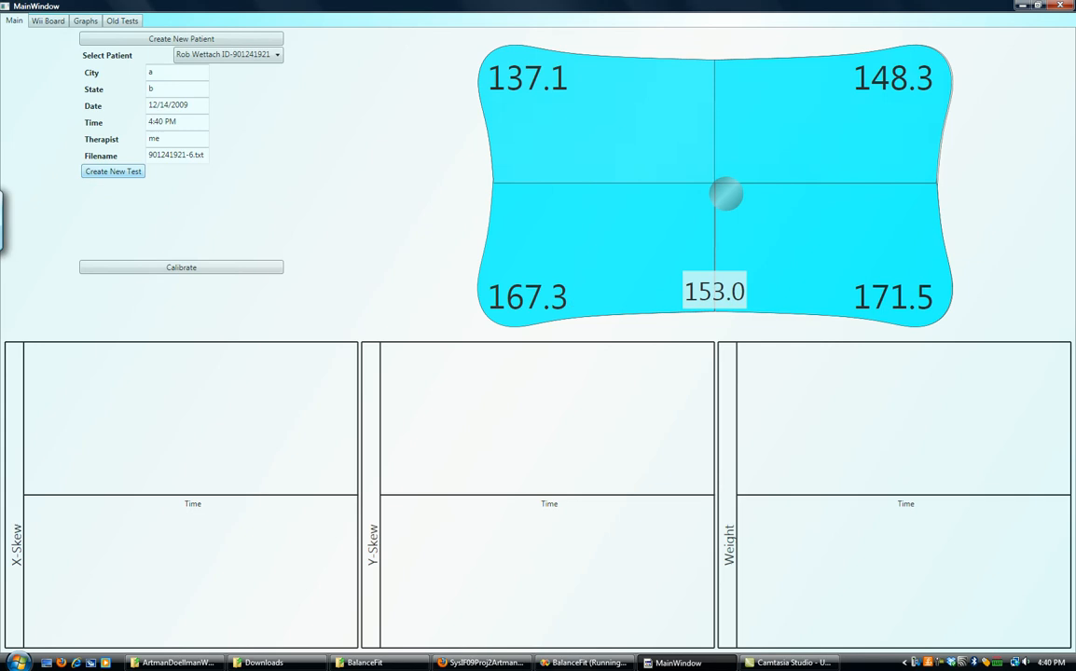
{"action": "left_click", "coordinate": [113, 171]}
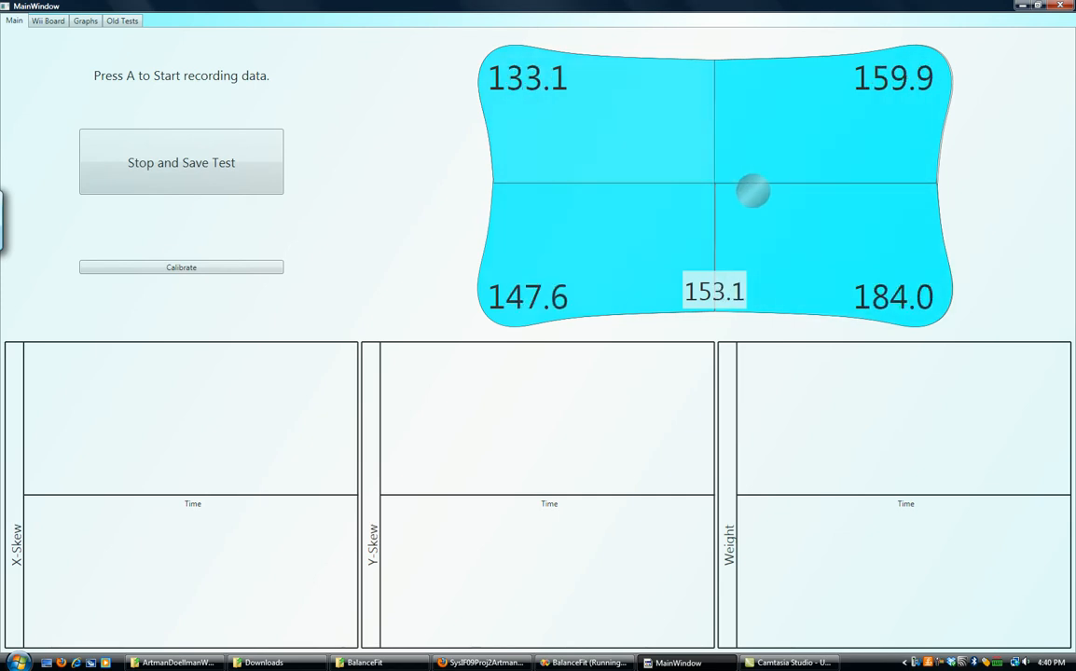
Record live X-skew, Y-skew and weight data, then view the enlarged Wii Board readout.
{"action": "key", "text": "a"}
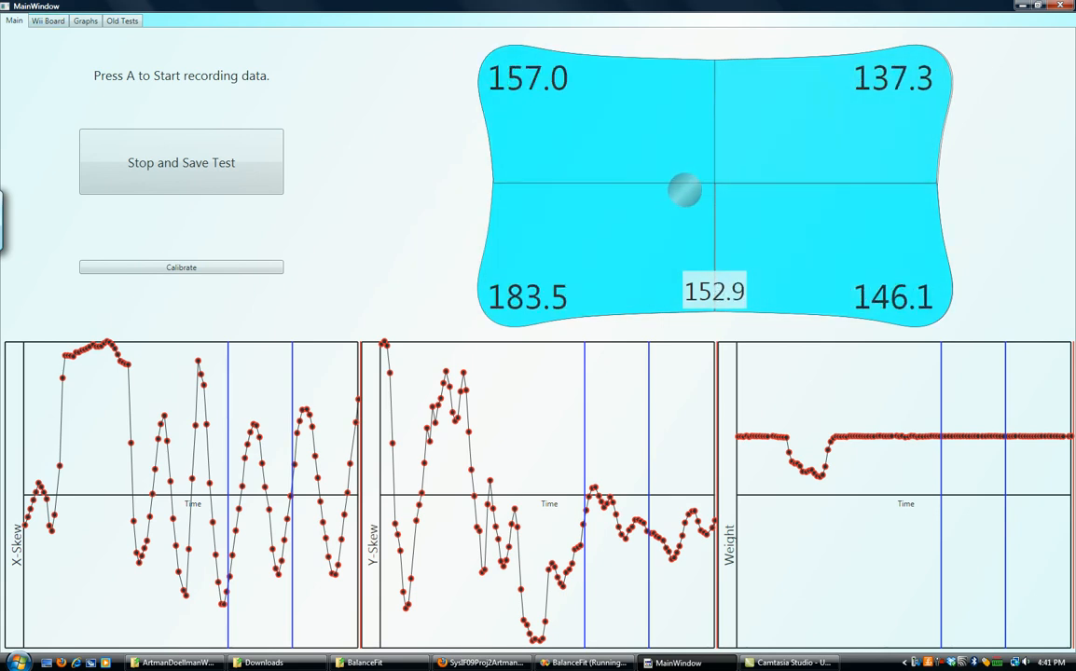
{"action": "left_click", "coordinate": [48, 20]}
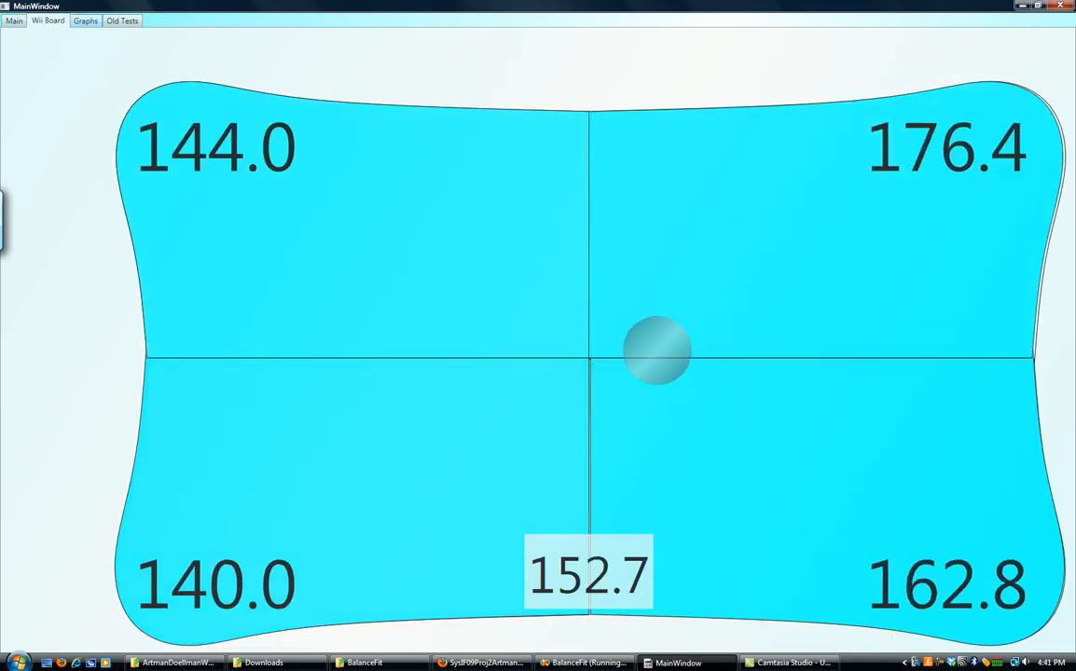
{"action": "left_click", "coordinate": [85, 20]}
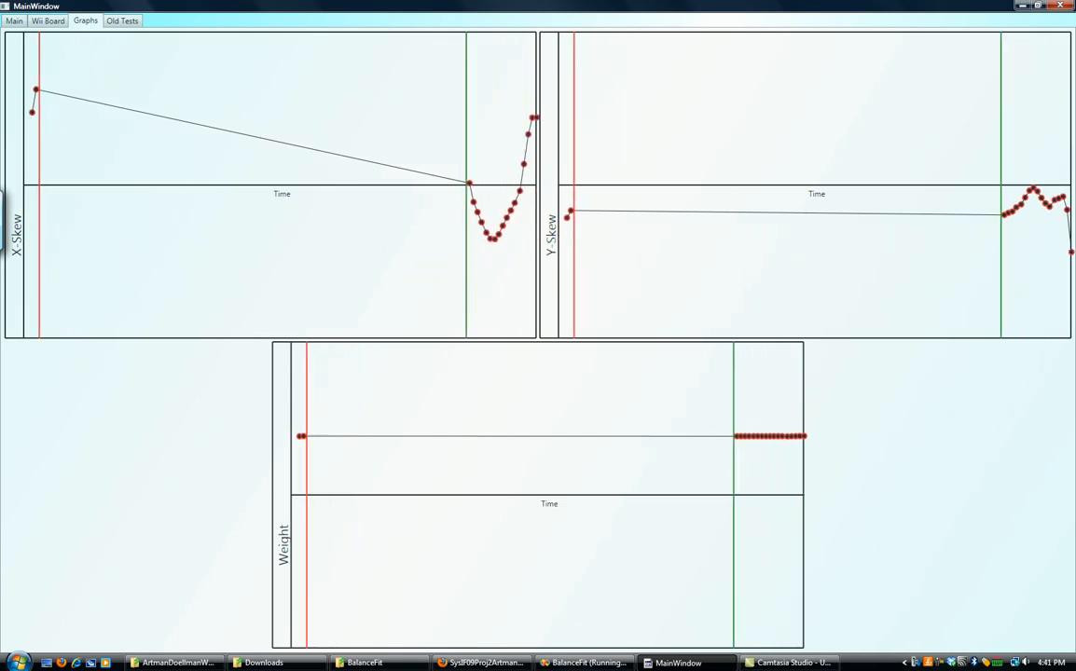
{"action": "left_click", "coordinate": [122, 20]}
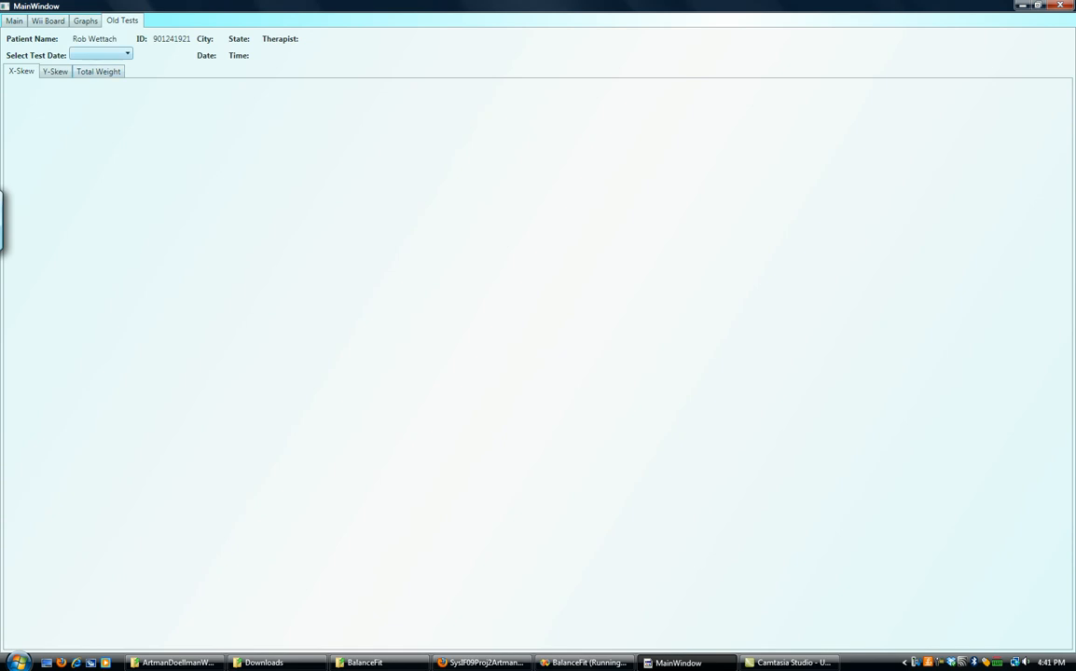
Load the 10/27/2009 11:12 PM test and view its Y-Skew and Total Weight graphs.
{"action": "left_click", "coordinate": [127, 54]}
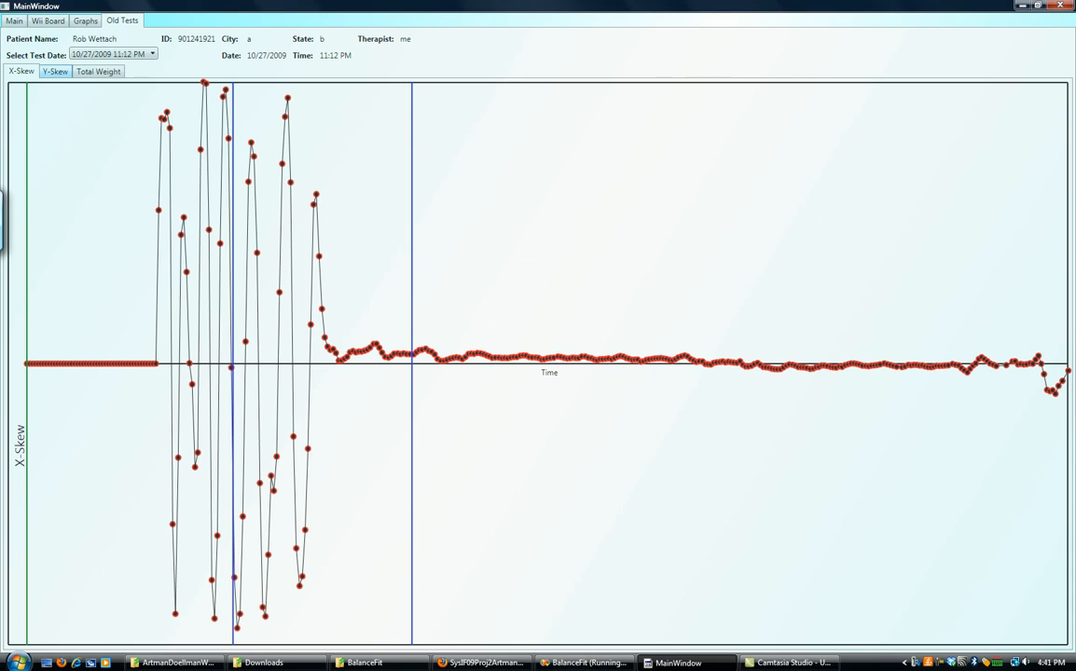
{"action": "left_click", "coordinate": [54, 71]}
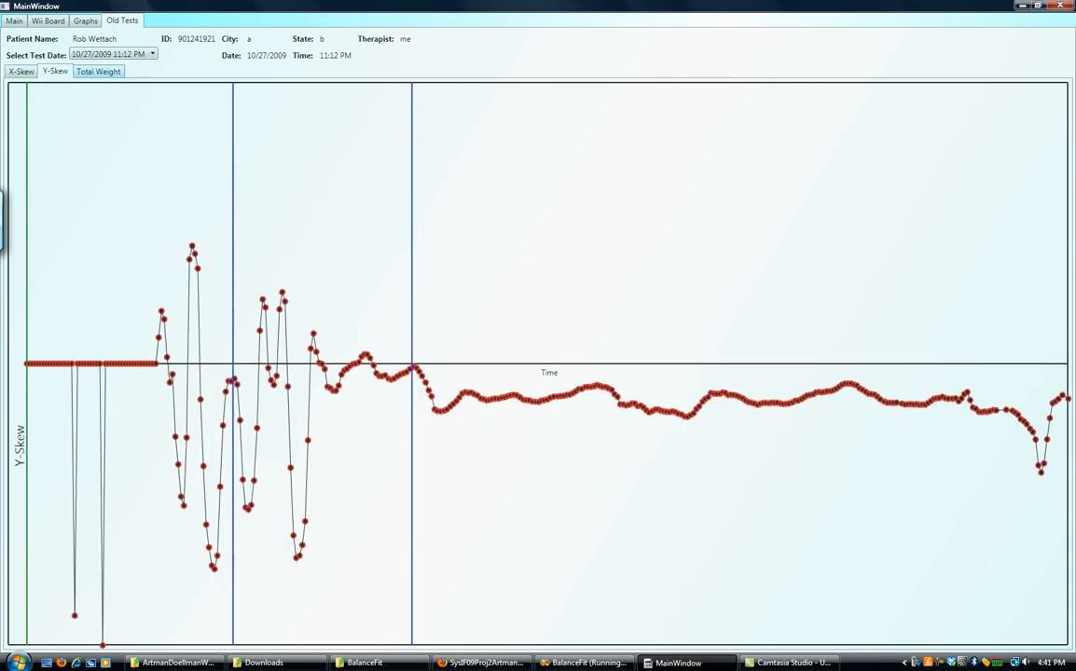
{"action": "left_click", "coordinate": [98, 71]}
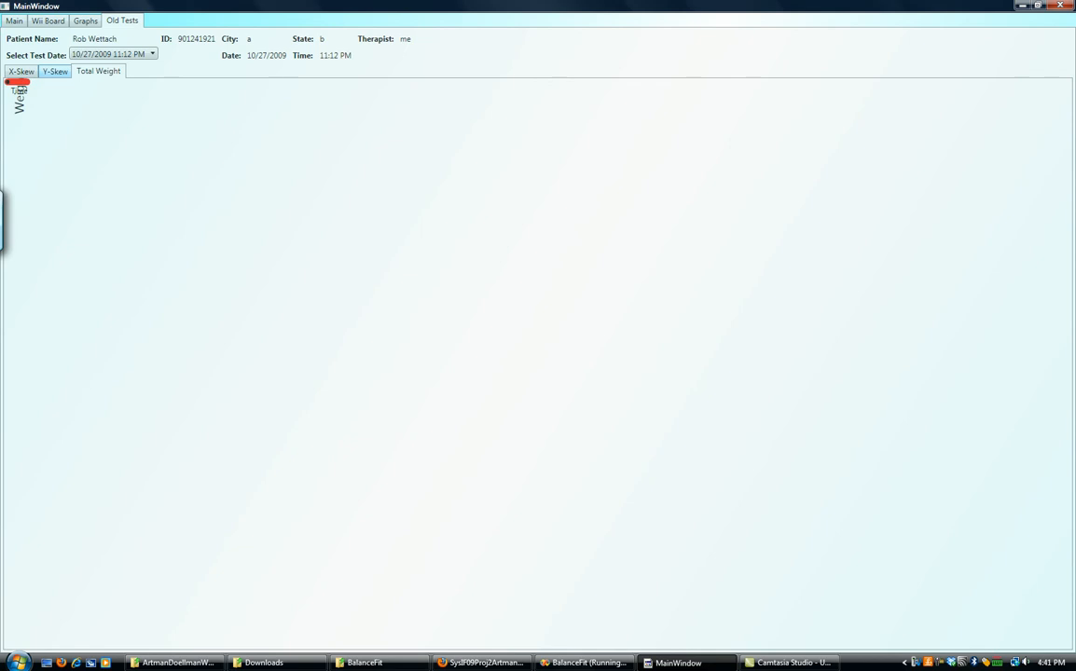
{"action": "left_click", "coordinate": [98, 71]}
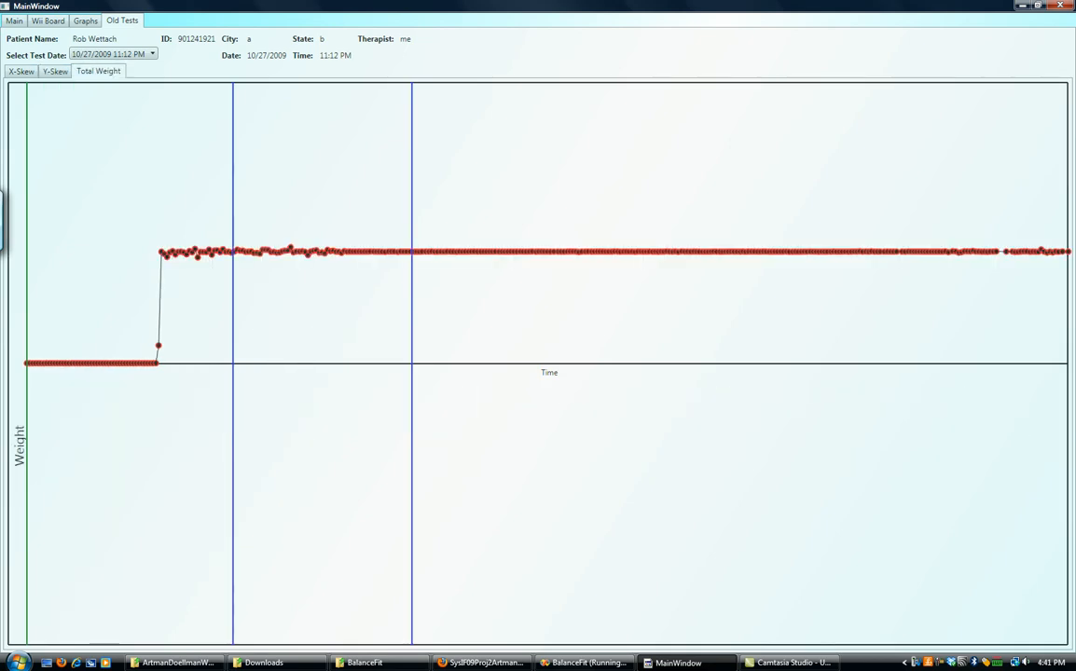